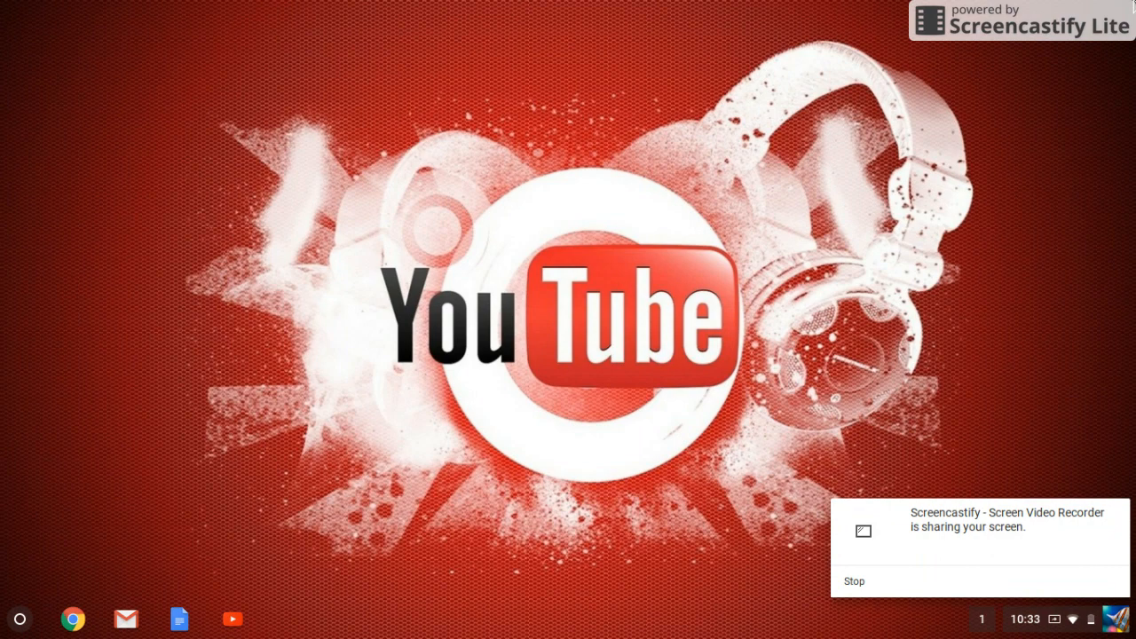
{"action": "mouse_move", "coordinate": [493, 260]}
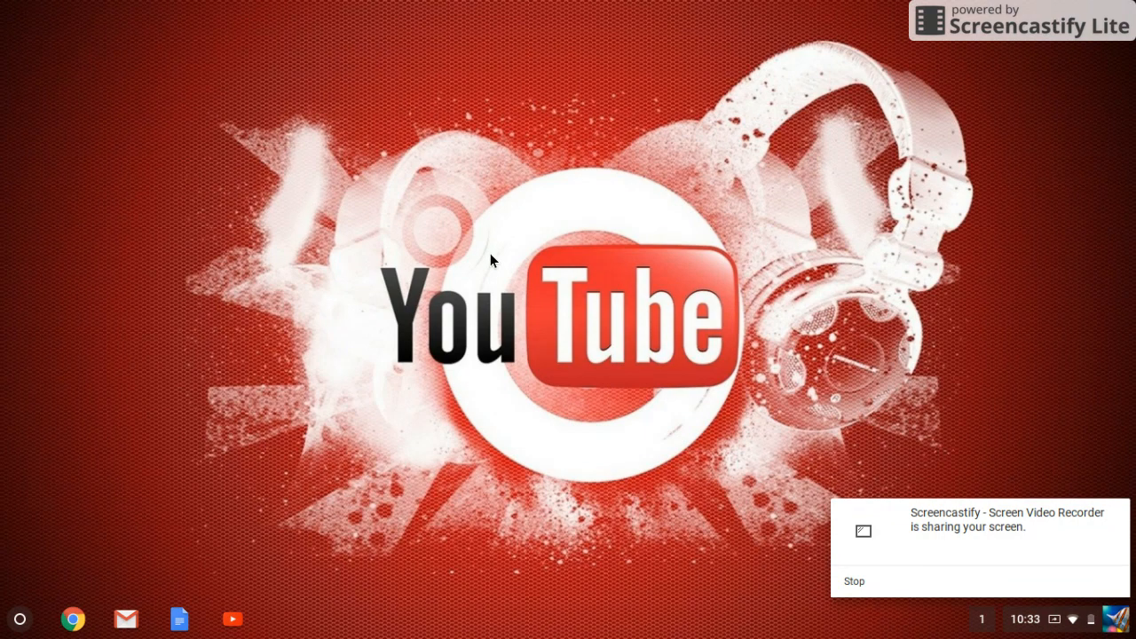
{"action": "mouse_move", "coordinate": [559, 320]}
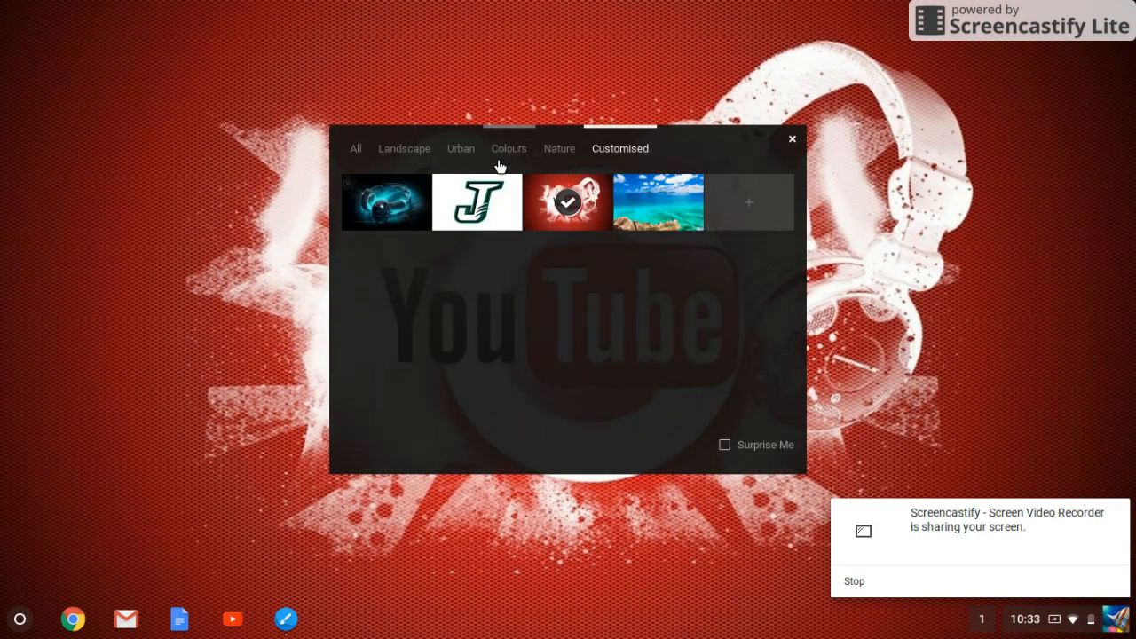
{"action": "mouse_move", "coordinate": [749, 203]}
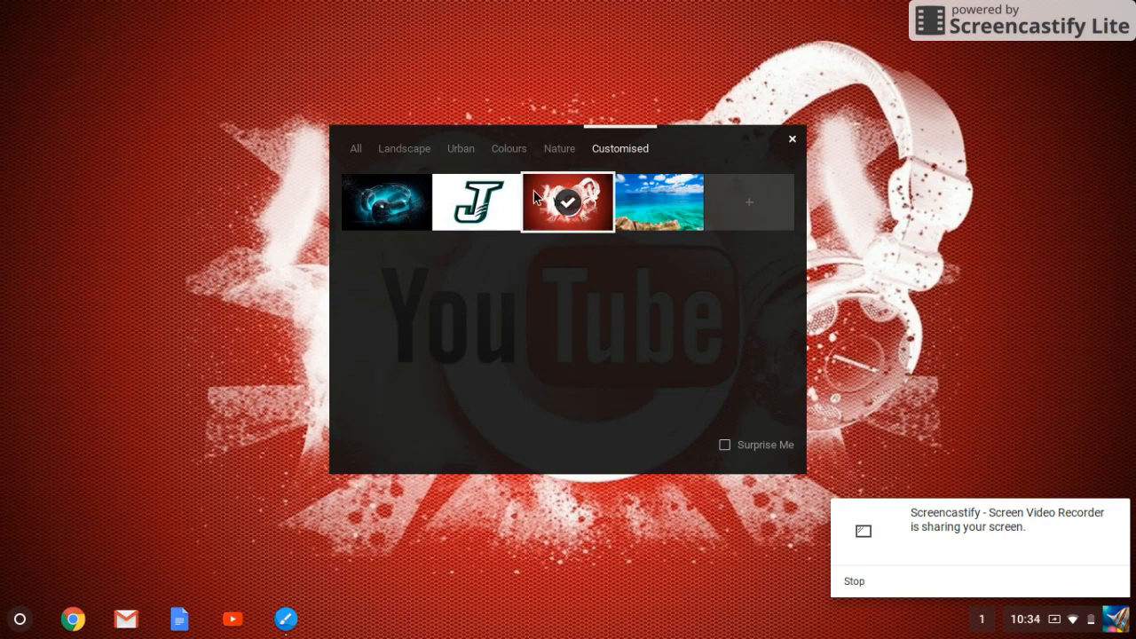
- Keep the YouTube wallpaper as the background and close the wallpaper picker
{"action": "left_click", "coordinate": [355, 150]}
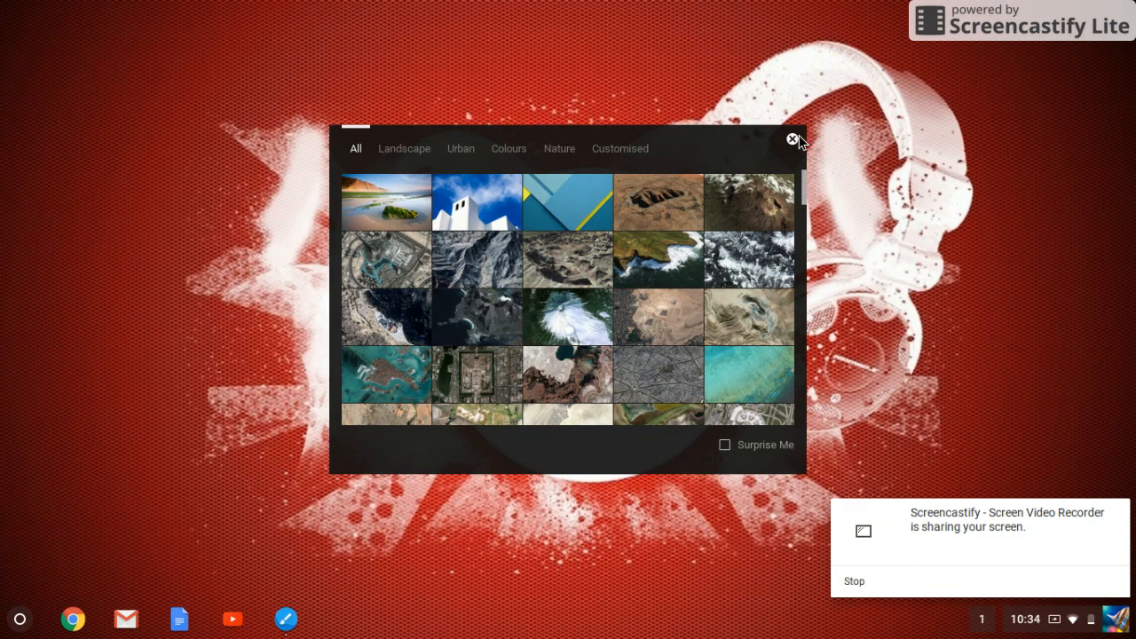
{"action": "left_click", "coordinate": [792, 140]}
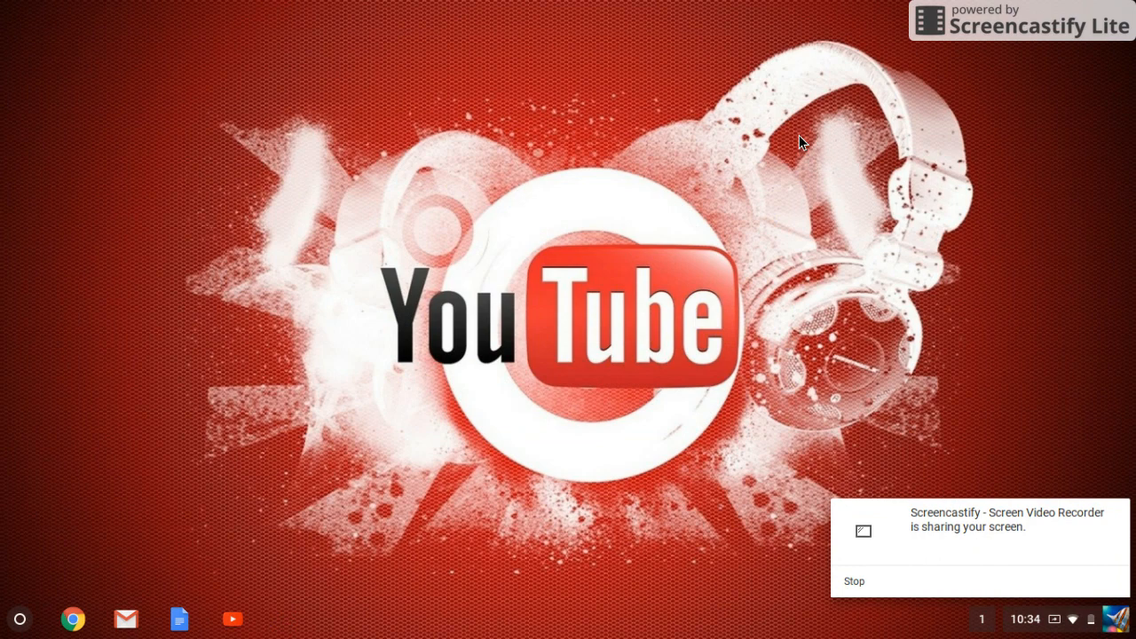
{"action": "mouse_move", "coordinate": [678, 185]}
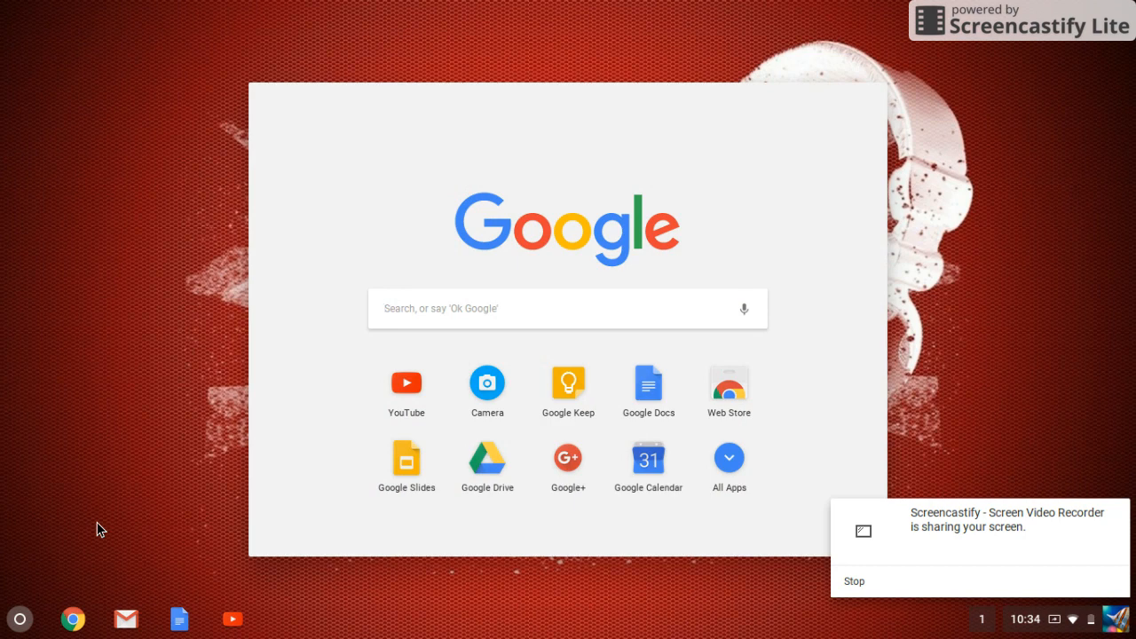
- From the launcher, search Google for 'colour switch' after correcting a mistyped letter
{"action": "type", "text": "c"}
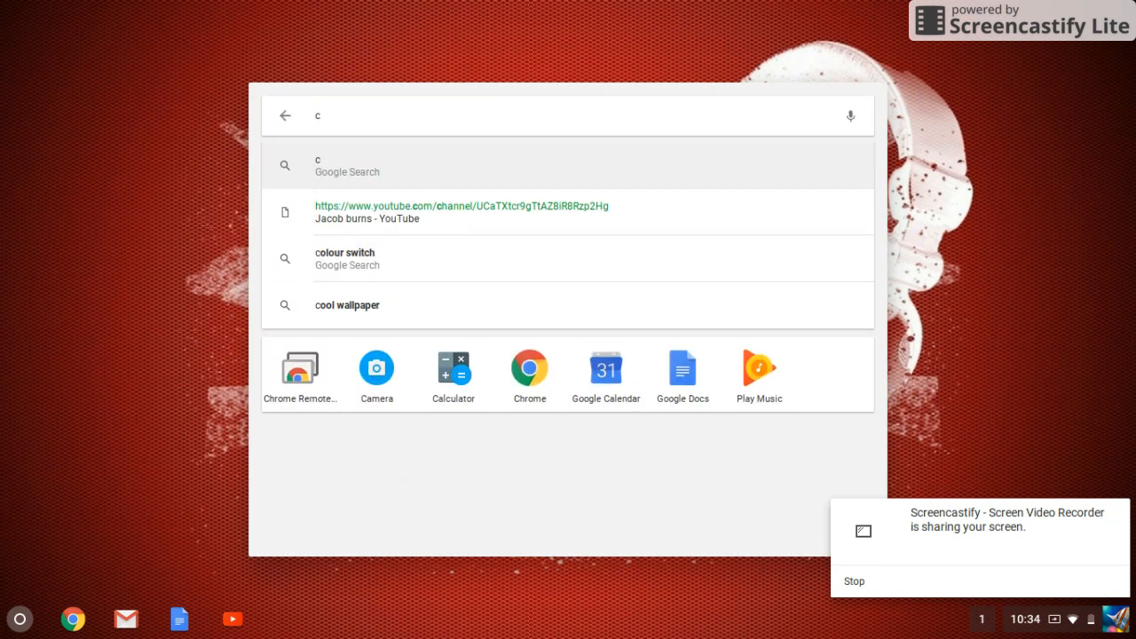
{"action": "type", "text": "d"}
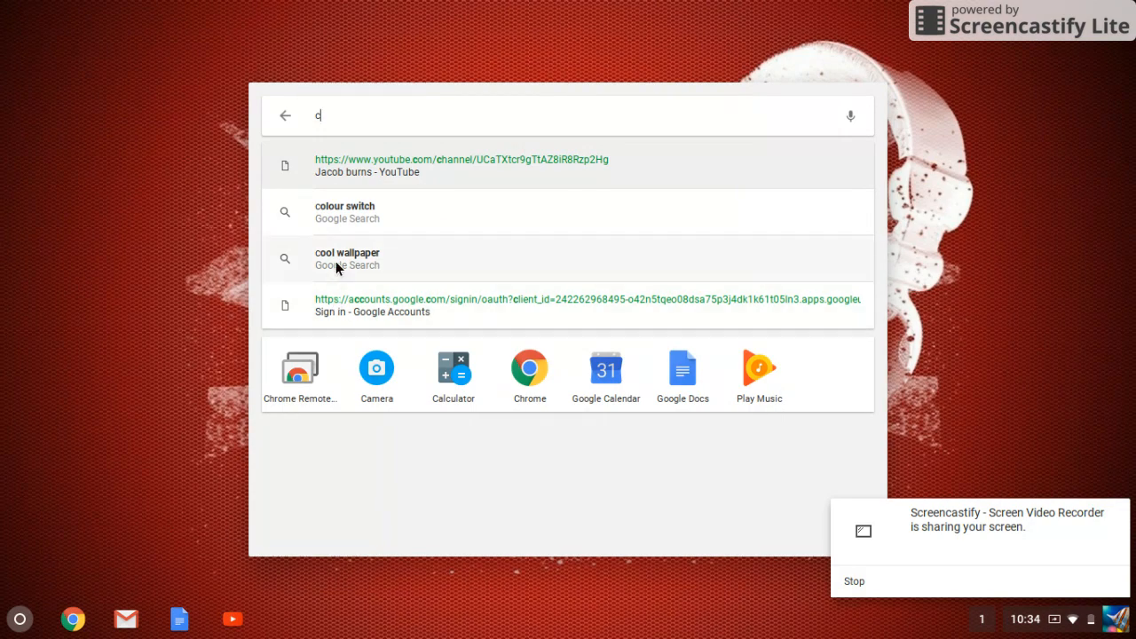
{"action": "key", "text": "Backspace"}
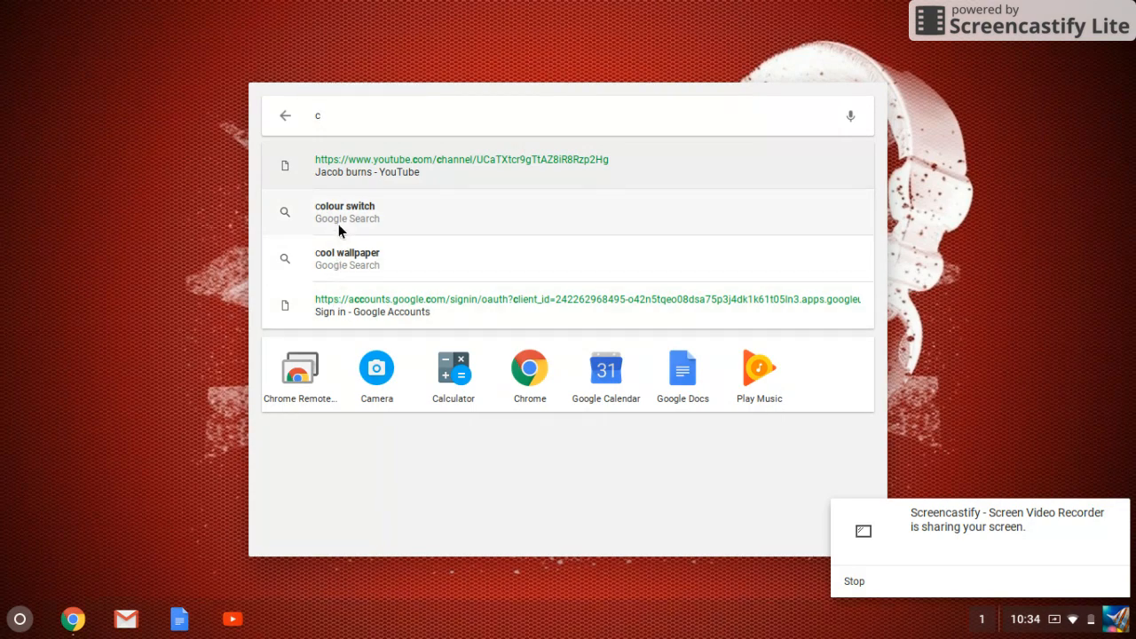
{"action": "left_click", "coordinate": [345, 211]}
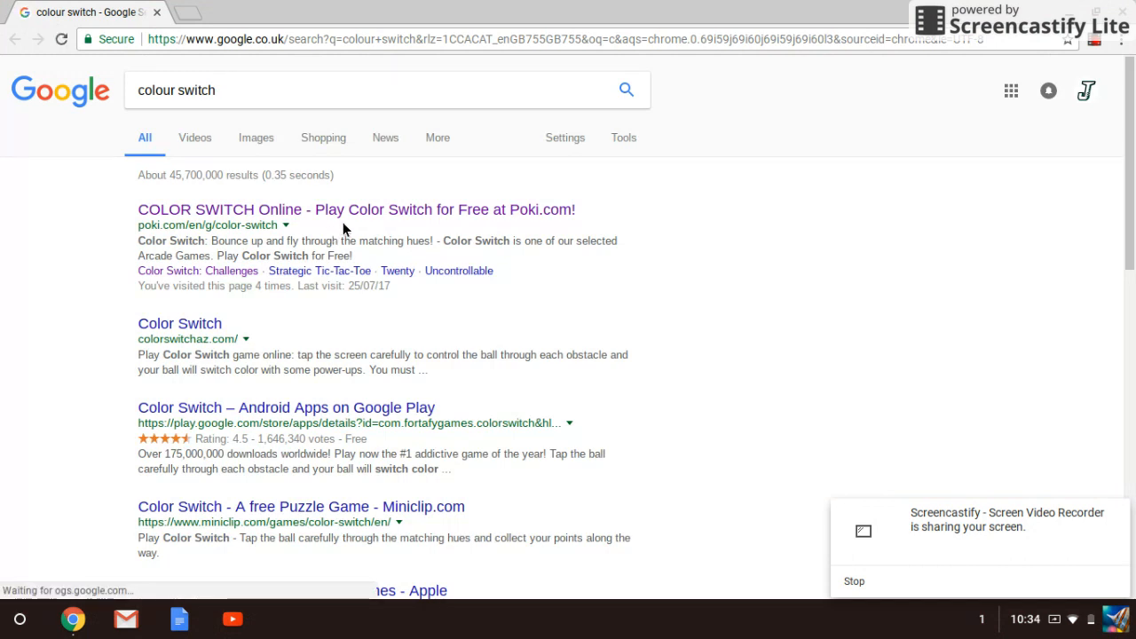
- Open the 'COLOR SWITCH Online' Poki result, then close the browser to show the desktop
{"action": "left_click", "coordinate": [355, 210]}
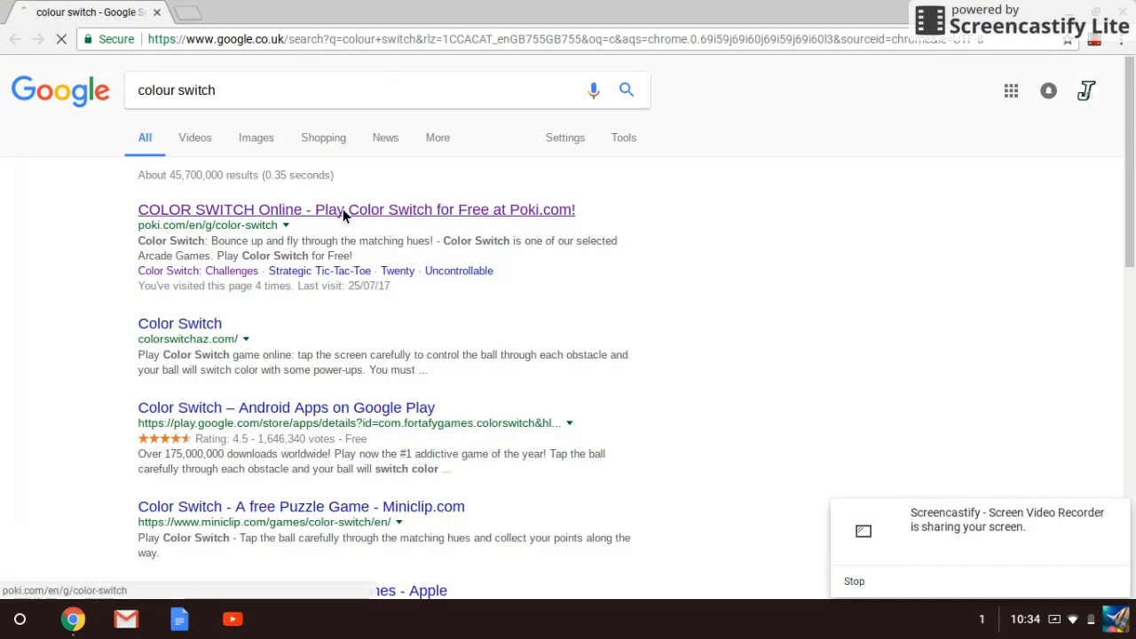
{"action": "left_click", "coordinate": [355, 210]}
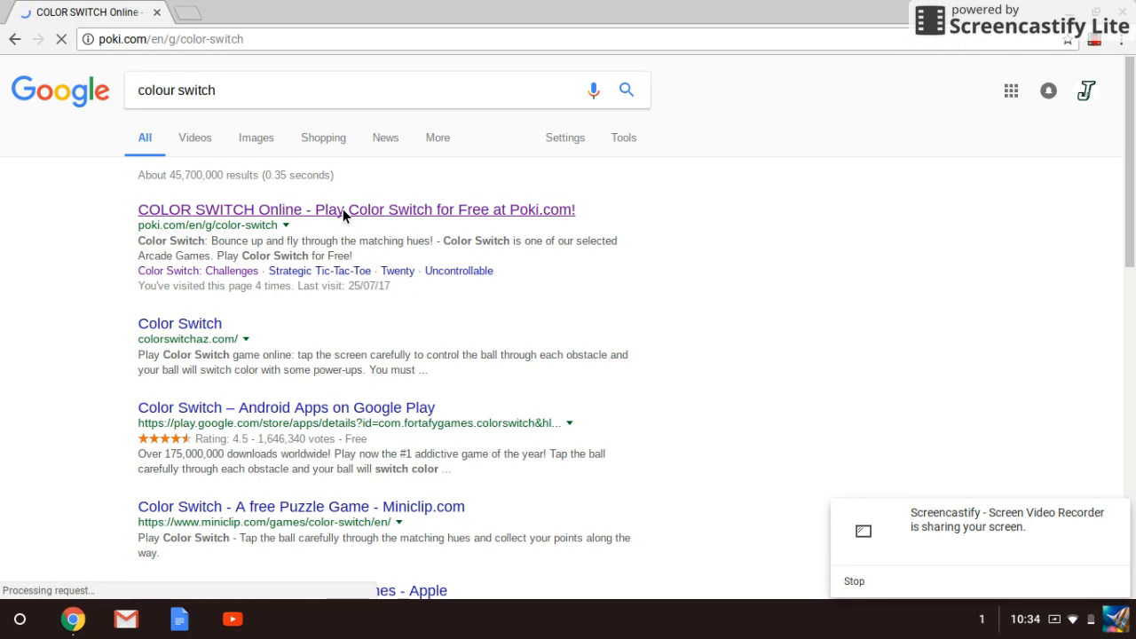
{"action": "left_click", "coordinate": [355, 210]}
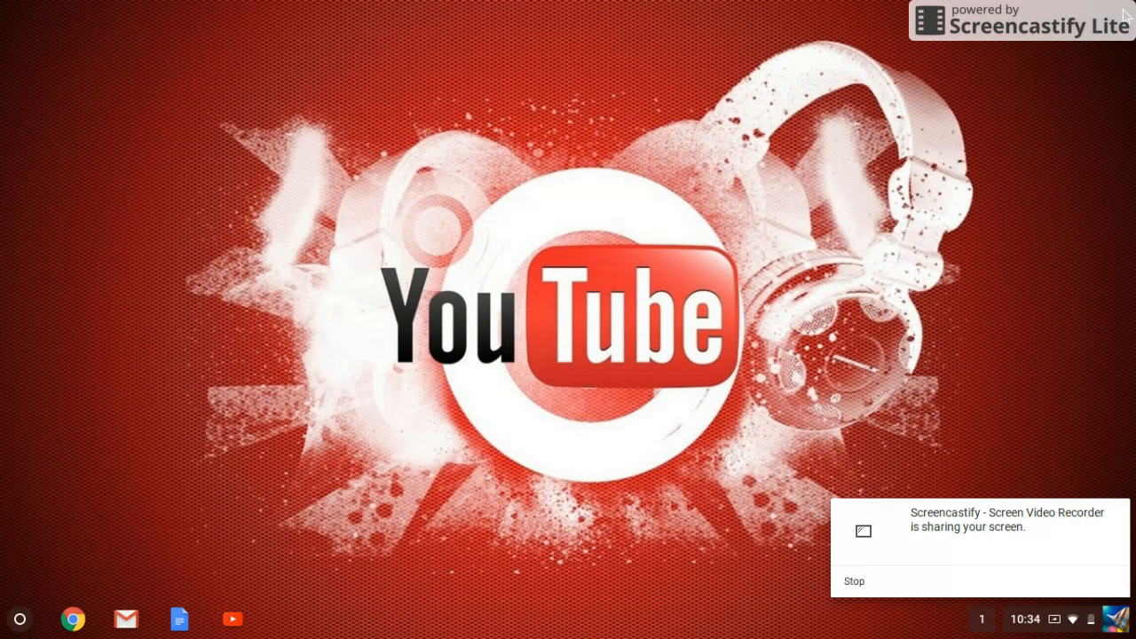
{"action": "mouse_move", "coordinate": [39, 619]}
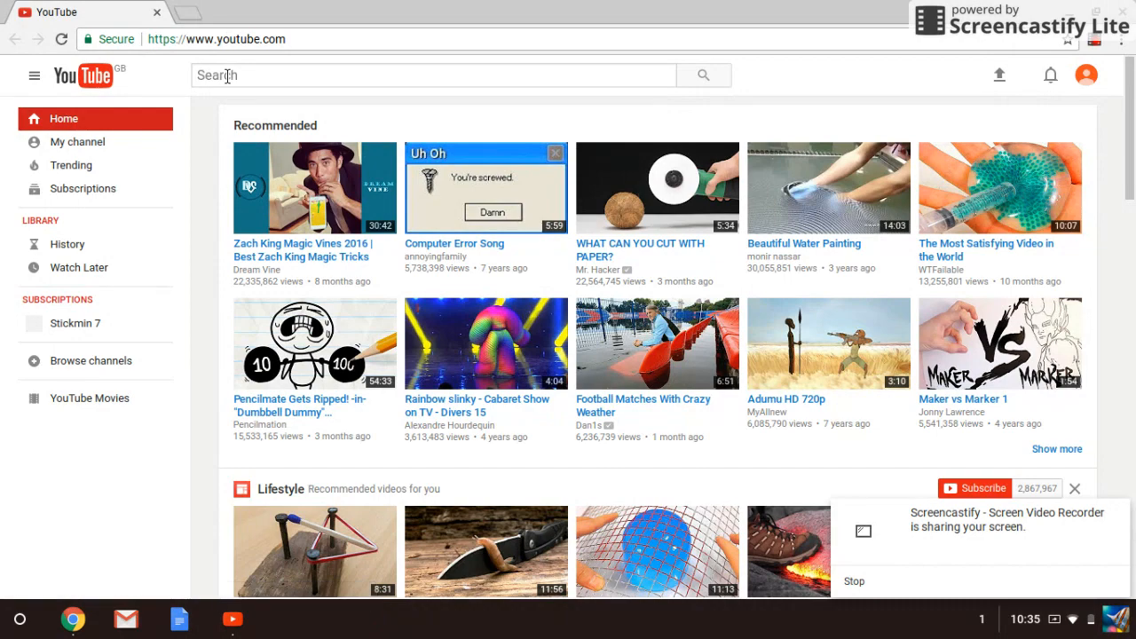
- Search YouTube for 'jacob burns' via the suggestion after typing 'Jacob '
{"action": "type", "text": "j"}
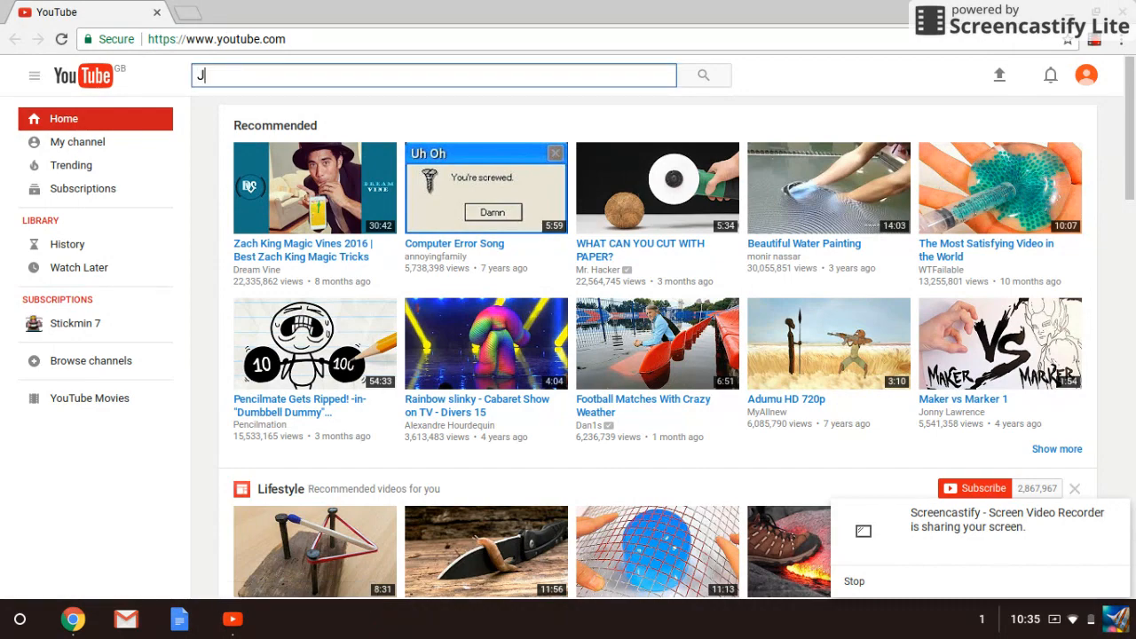
{"action": "type", "text": "acob"}
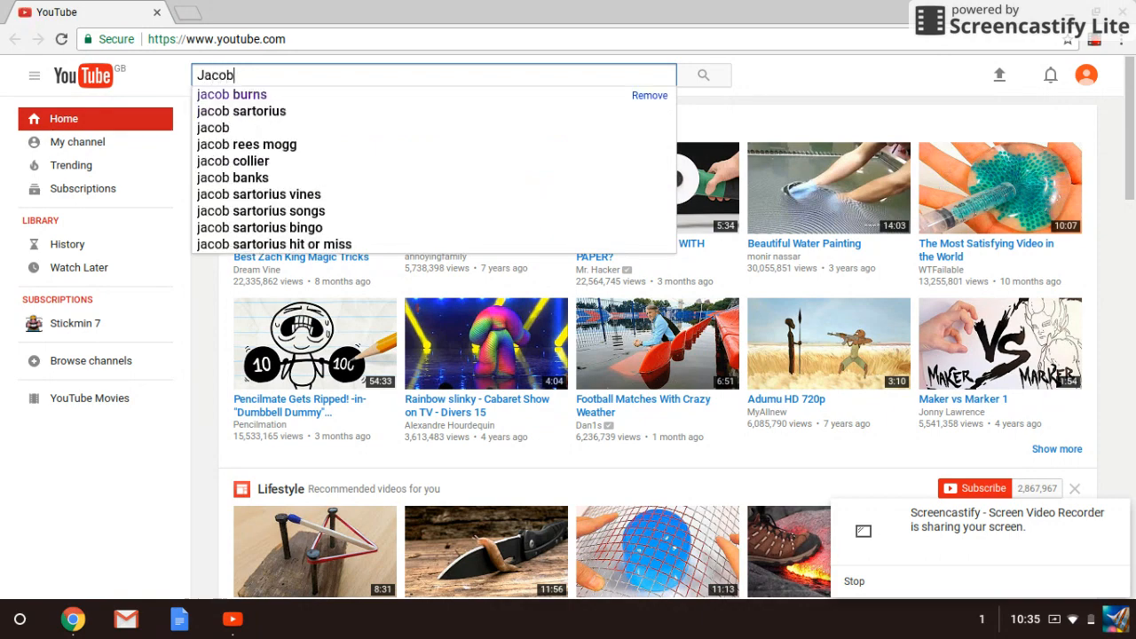
{"action": "type", "text": "\" \""}
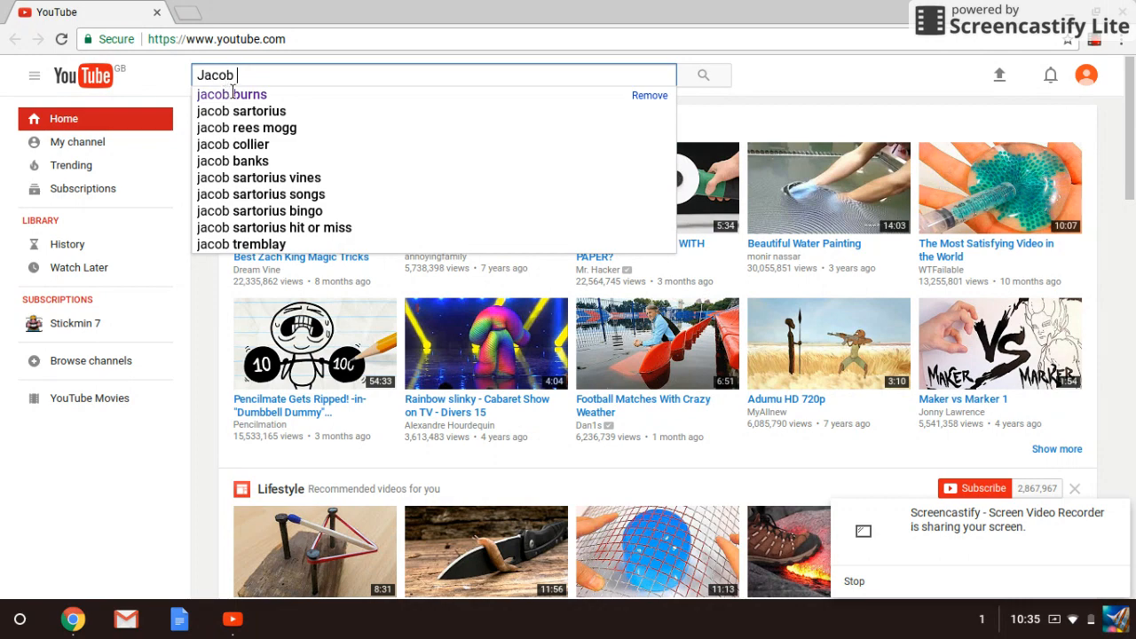
{"action": "mouse_move", "coordinate": [234, 97]}
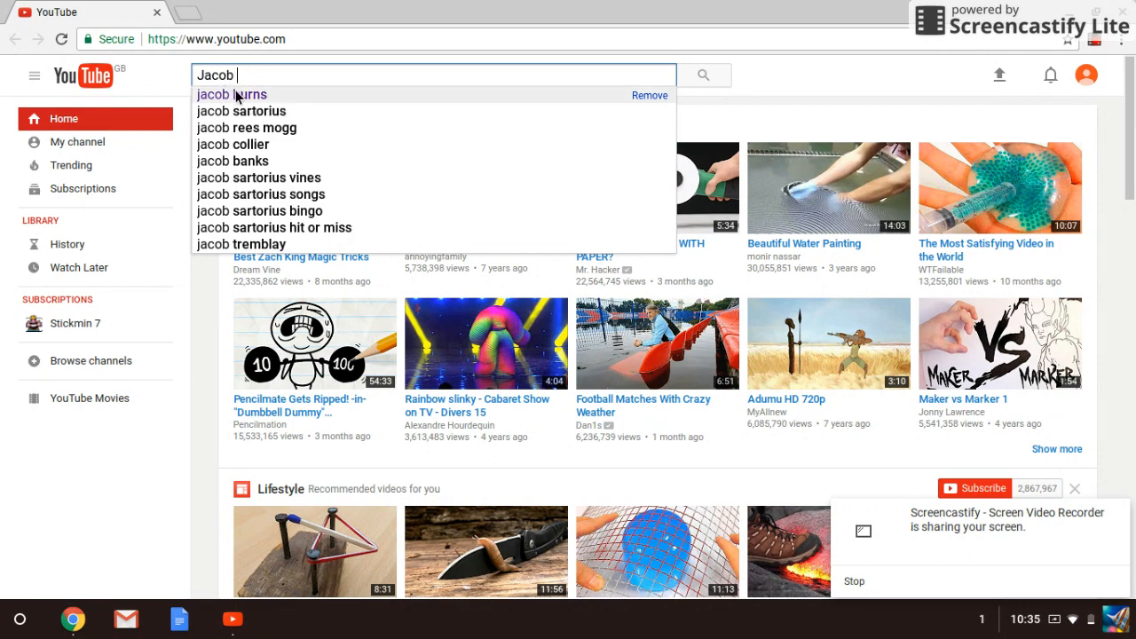
{"action": "left_click", "coordinate": [230, 94]}
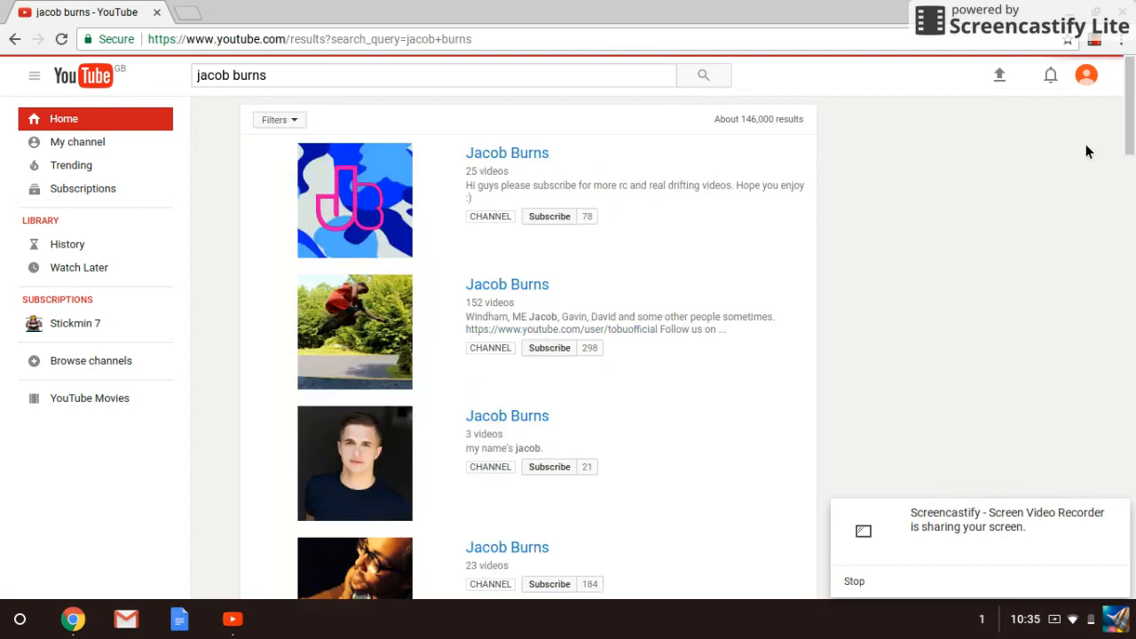
{"action": "scroll", "scroll_direction": "down", "scroll_amount": 3}
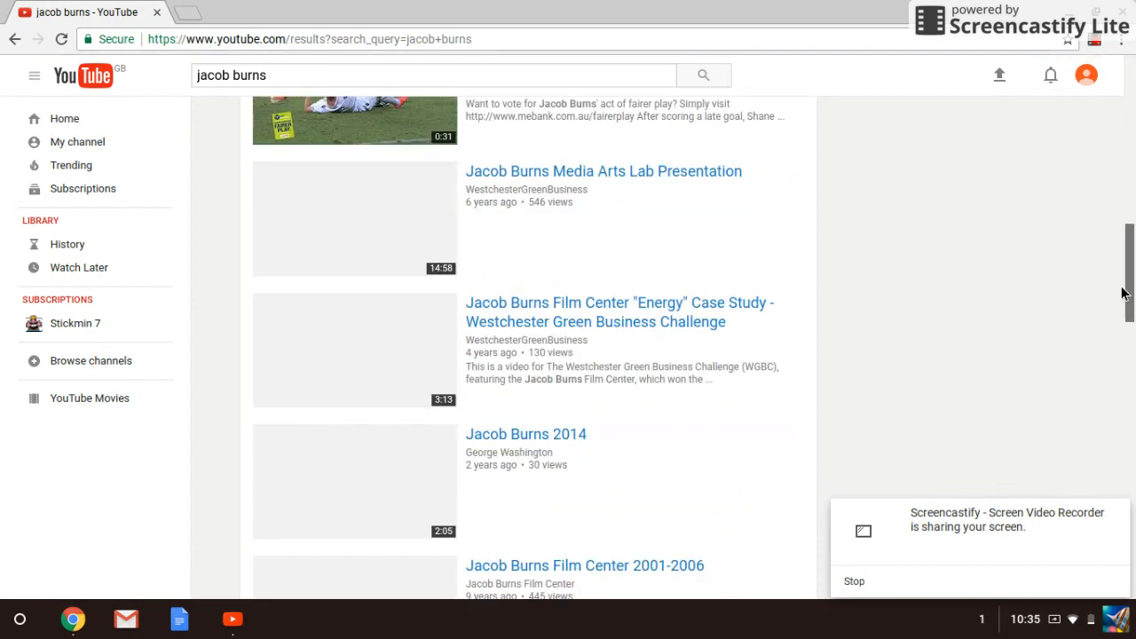
{"action": "scroll", "scroll_direction": "down", "scroll_amount": 3}
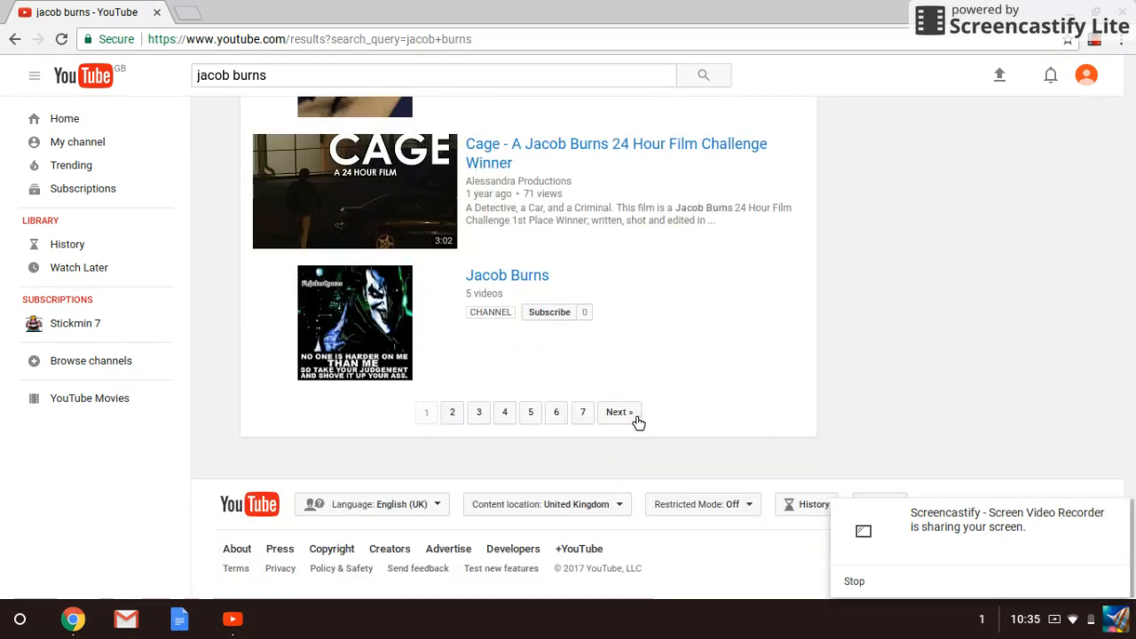
{"action": "left_click", "coordinate": [618, 412]}
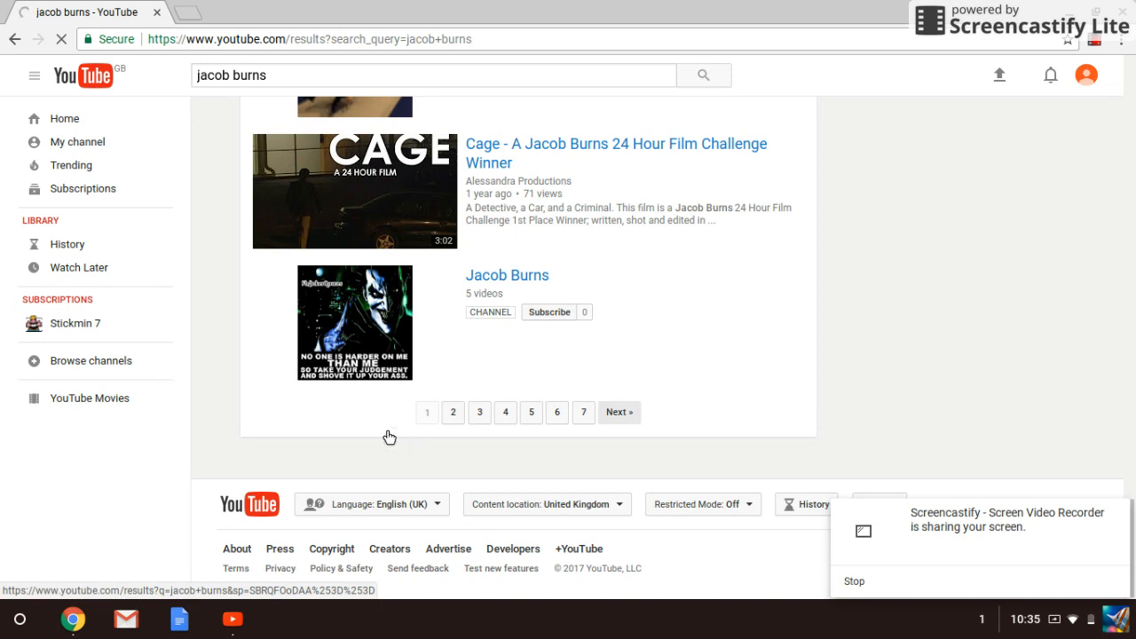
{"action": "mouse_move", "coordinate": [714, 435]}
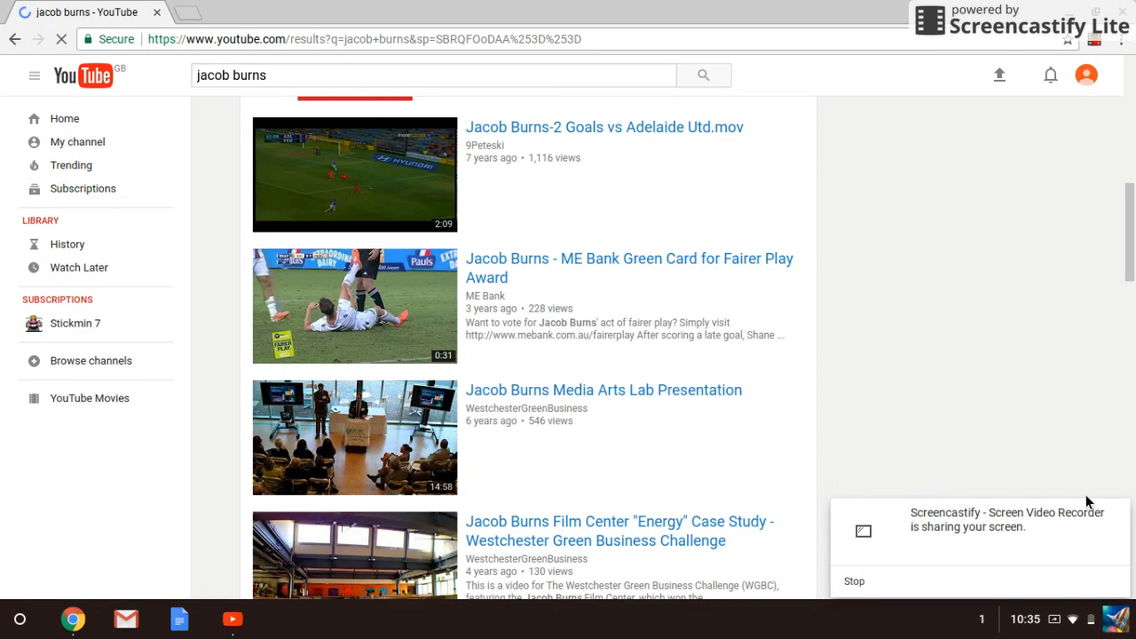
- Continue to the next results page listing more Jacob Burns channels
{"action": "scroll", "scroll_direction": "down", "scroll_amount": 3}
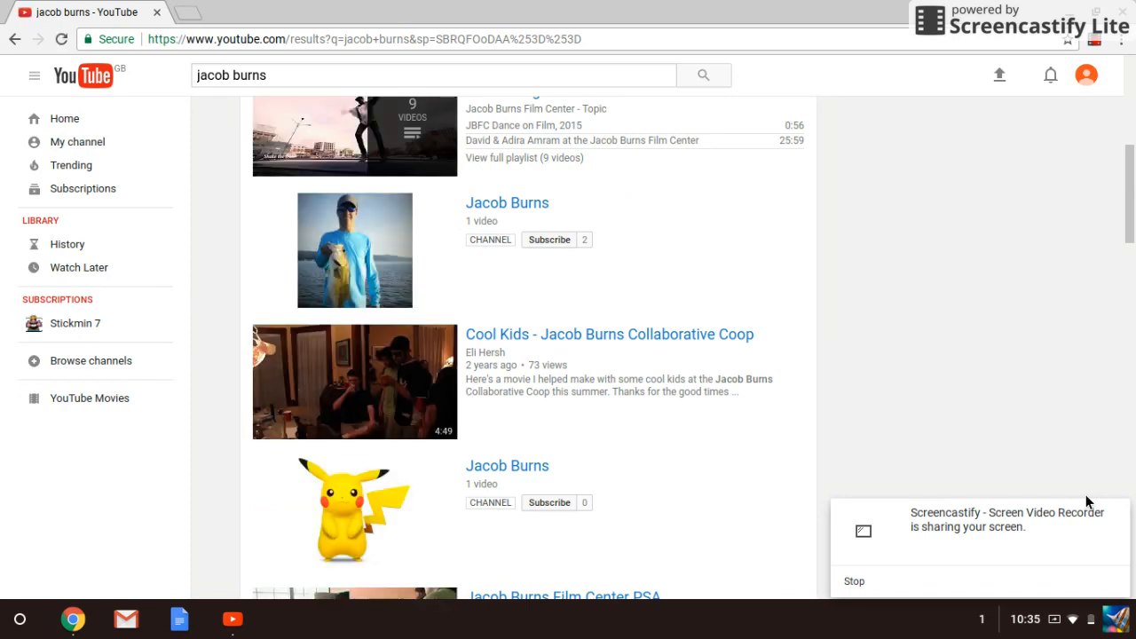
{"action": "scroll", "scroll_direction": "down", "scroll_amount": 3}
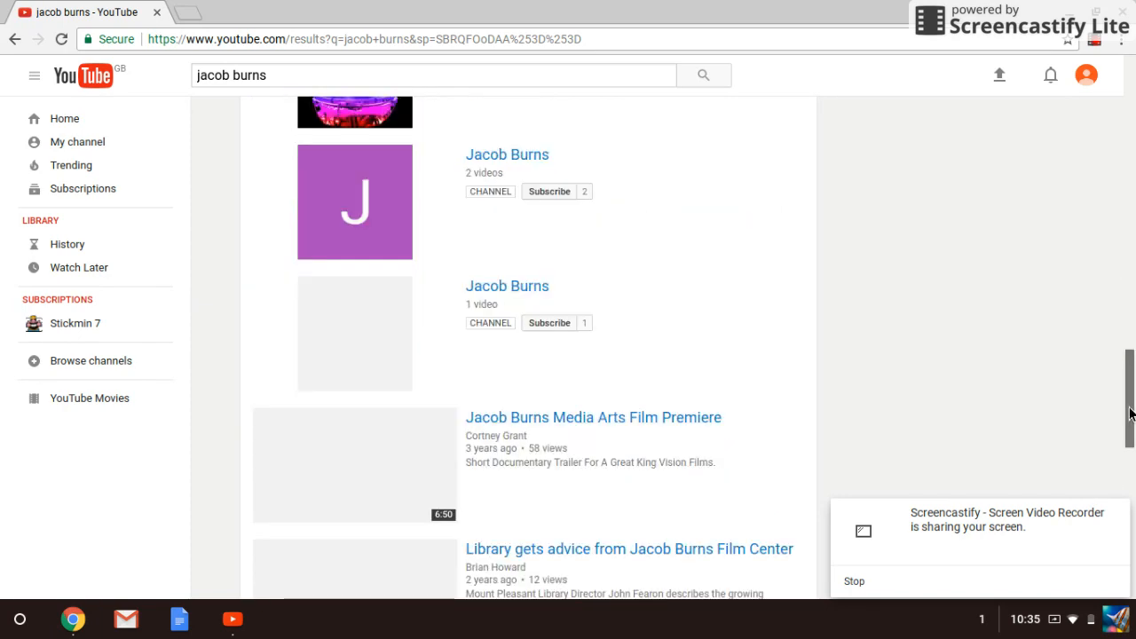
{"action": "scroll", "scroll_direction": "down", "scroll_amount": 3}
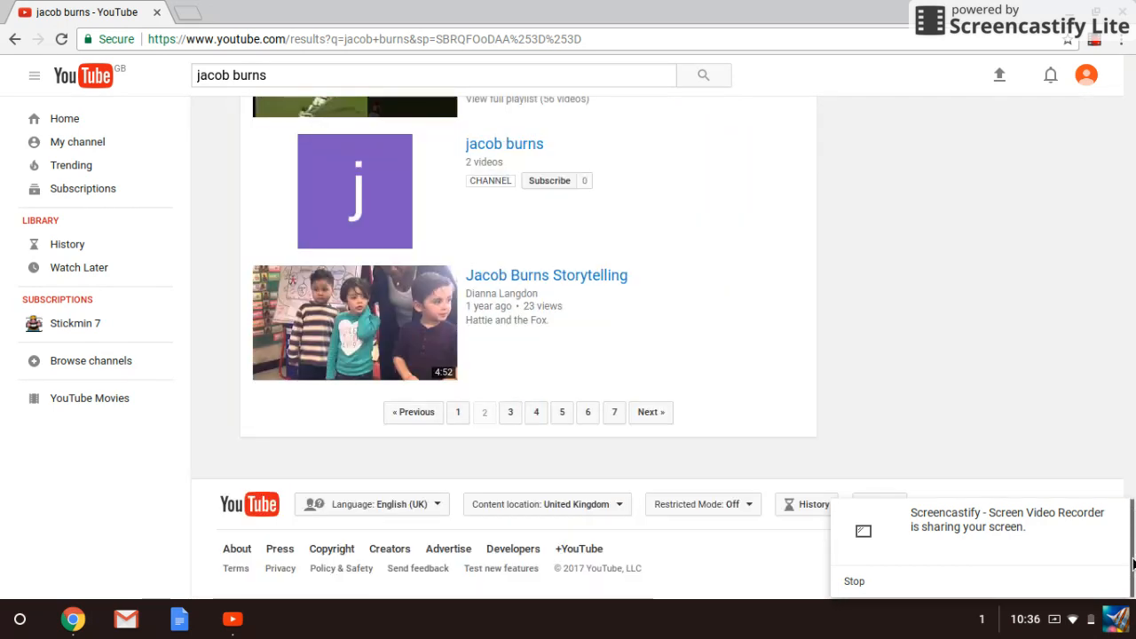
{"action": "mouse_move", "coordinate": [650, 412]}
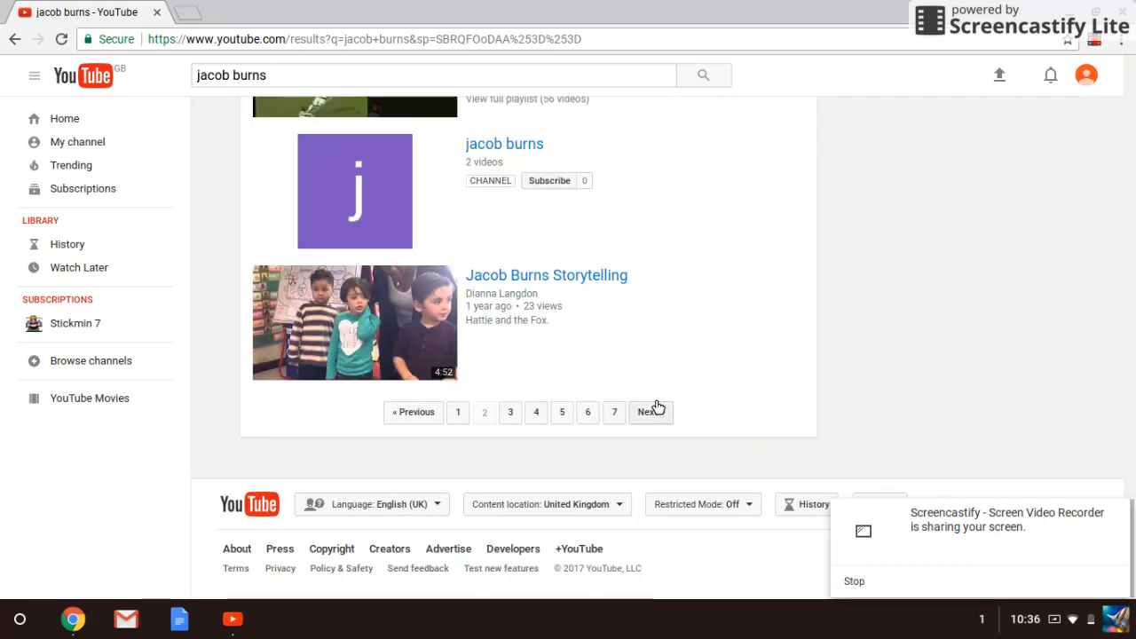
{"action": "left_click", "coordinate": [646, 412]}
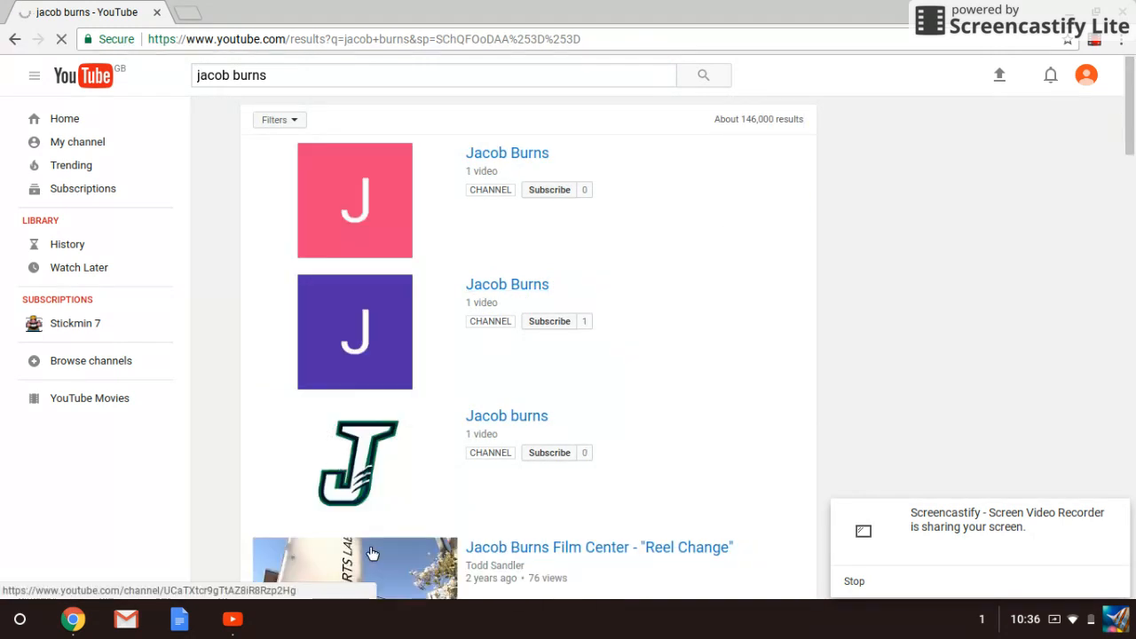
{"action": "mouse_move", "coordinate": [387, 491]}
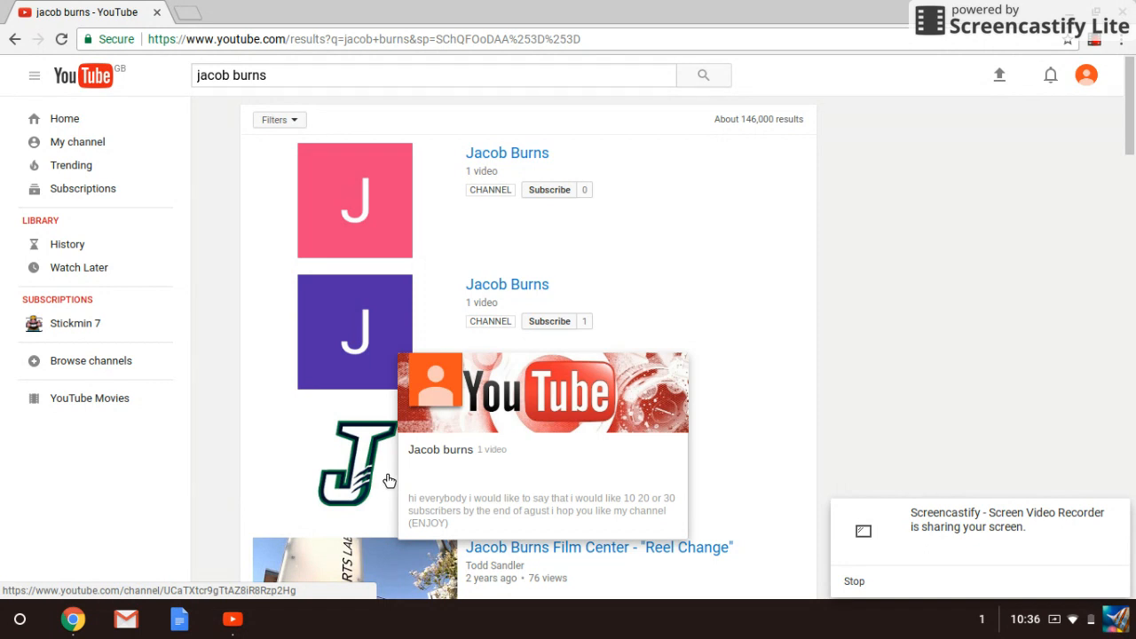
{"action": "mouse_move", "coordinate": [391, 480]}
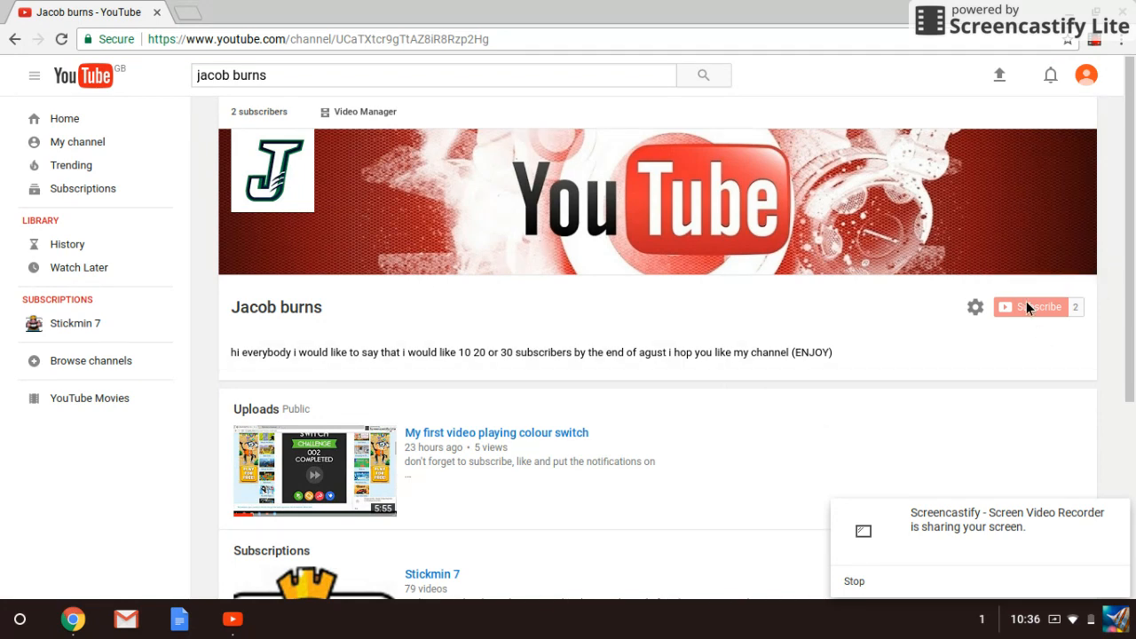
- In the channel settings, switch off 'Keep all my liked videos private' and save
{"action": "left_click", "coordinate": [974, 307]}
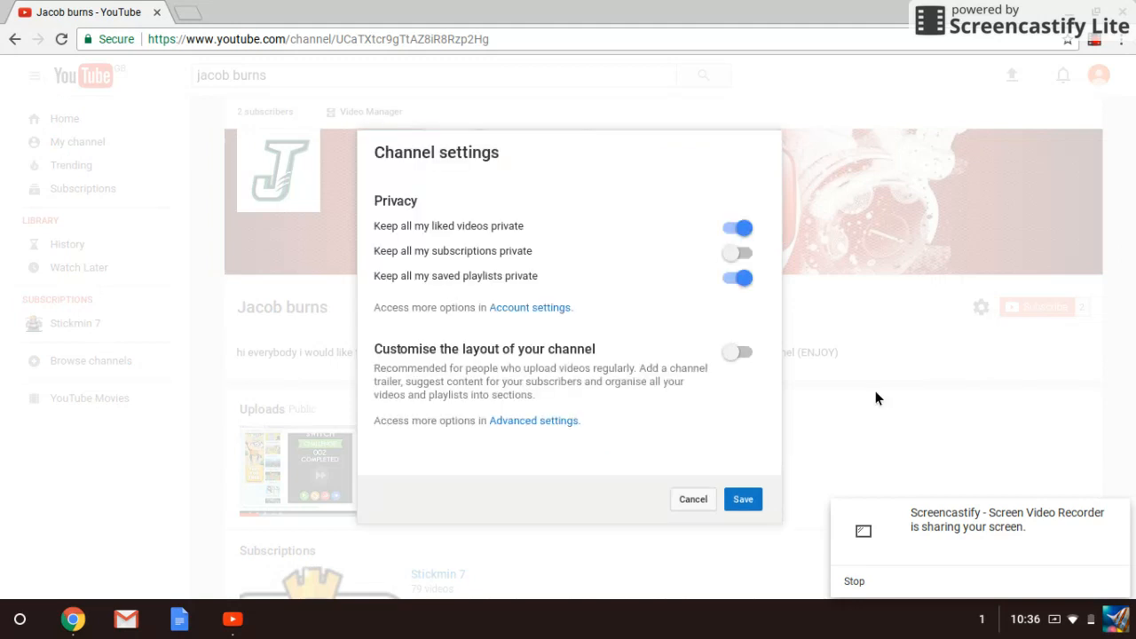
{"action": "mouse_move", "coordinate": [851, 406]}
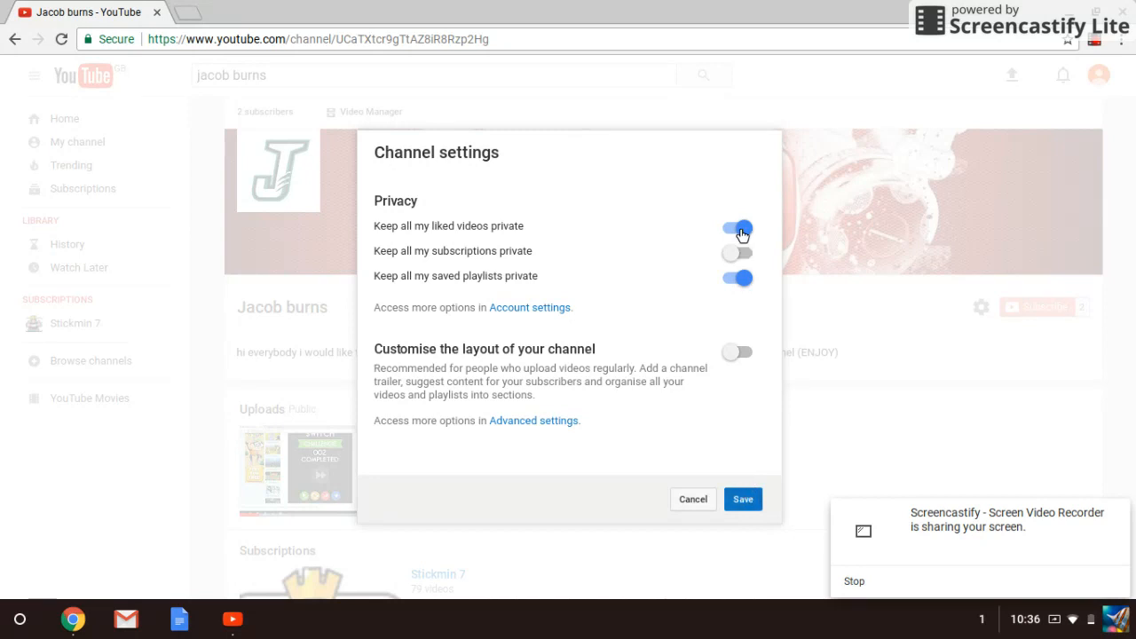
{"action": "left_click", "coordinate": [735, 227]}
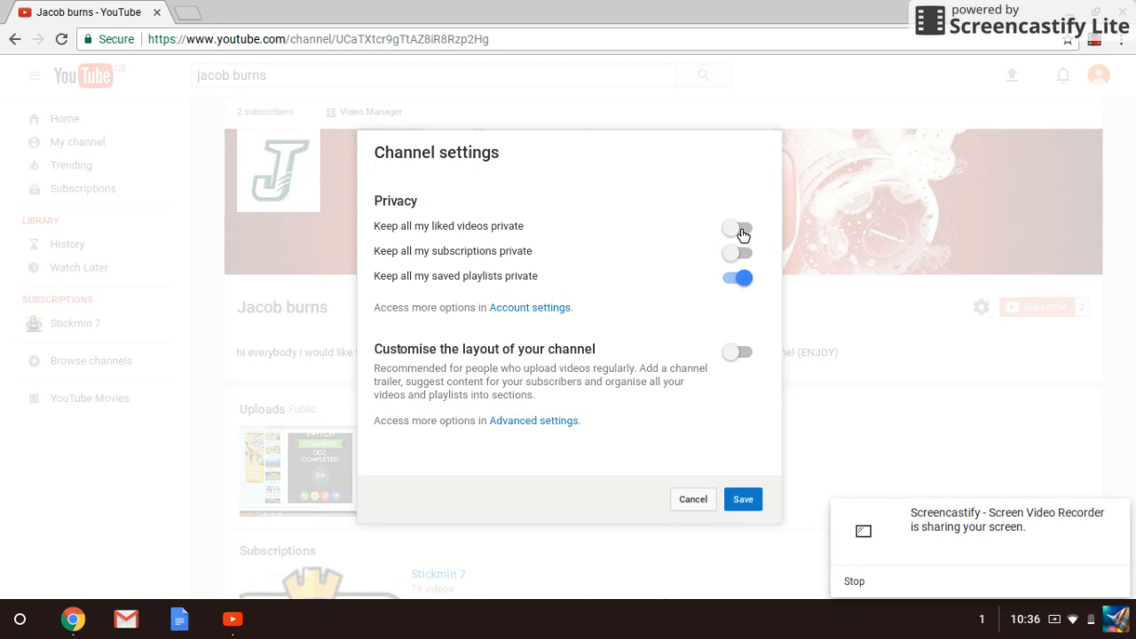
{"action": "mouse_move", "coordinate": [746, 264]}
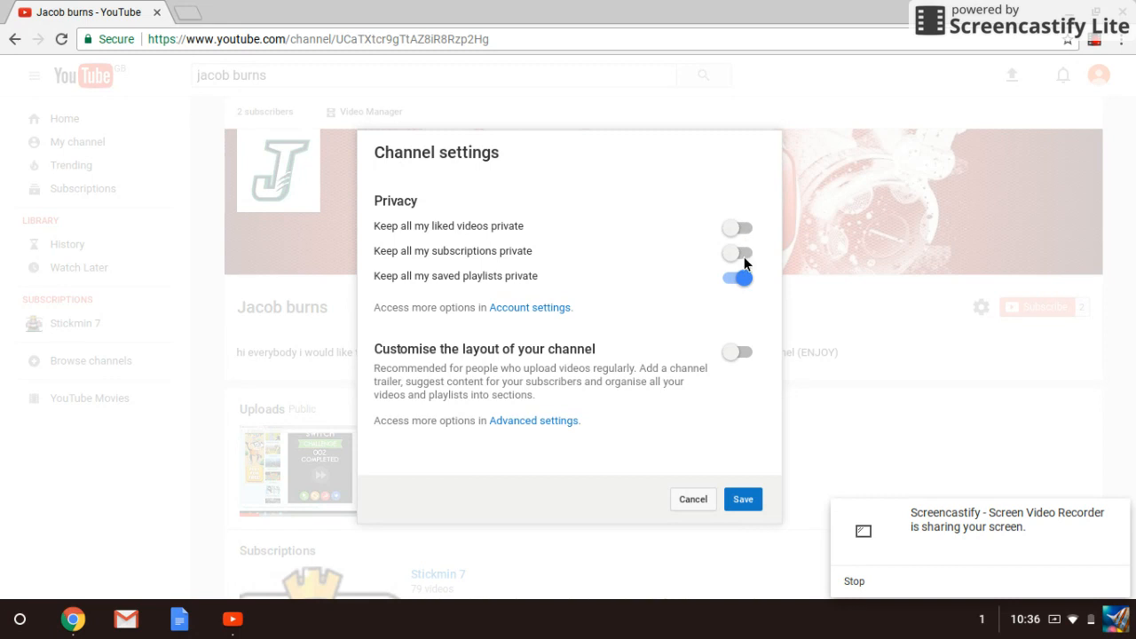
{"action": "mouse_move", "coordinate": [756, 294]}
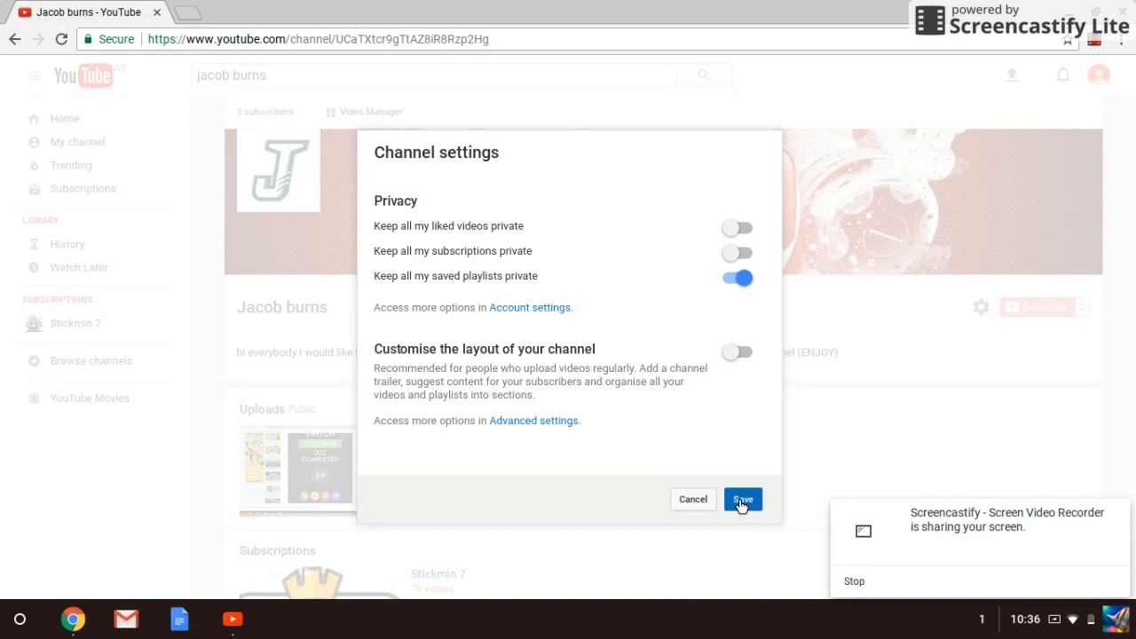
{"action": "left_click", "coordinate": [742, 499]}
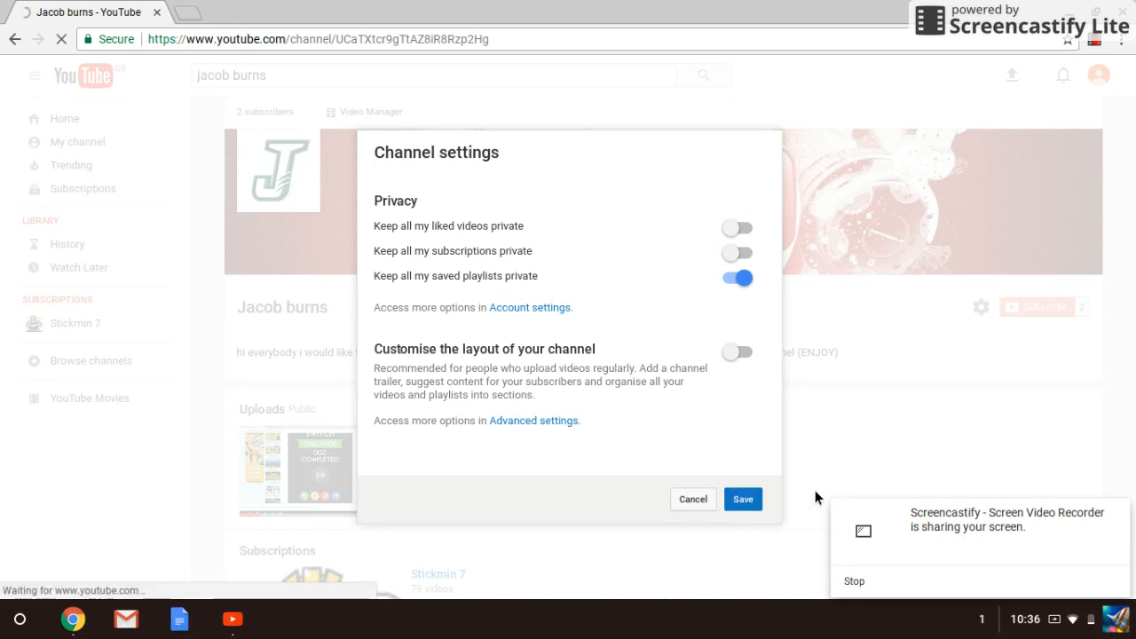
{"action": "left_click", "coordinate": [742, 499]}
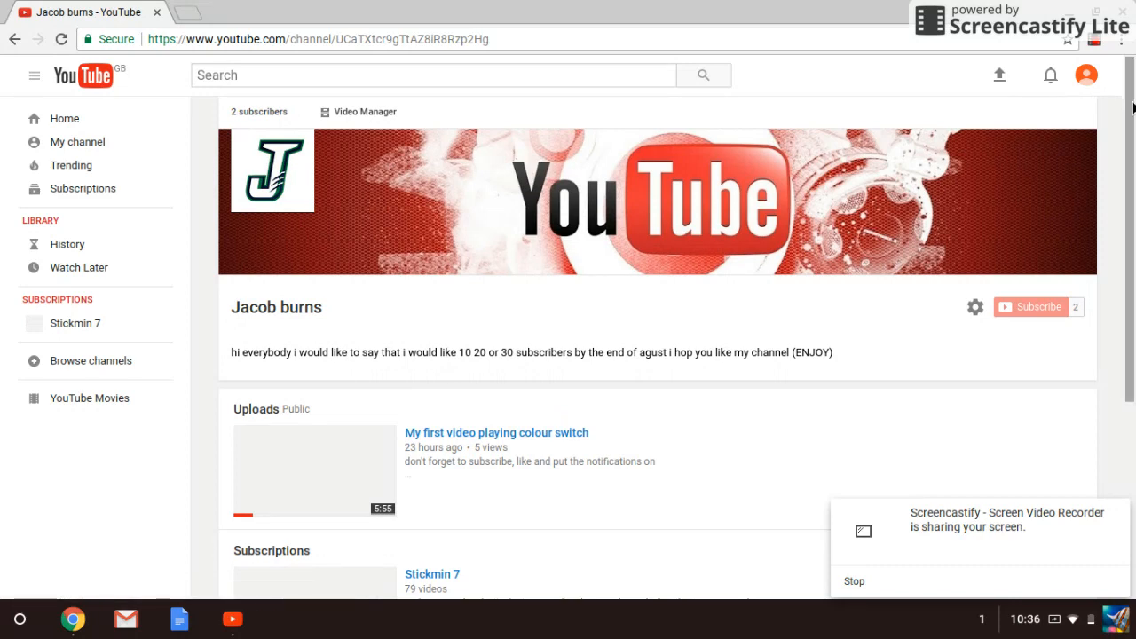
{"action": "mouse_move", "coordinate": [1127, 270]}
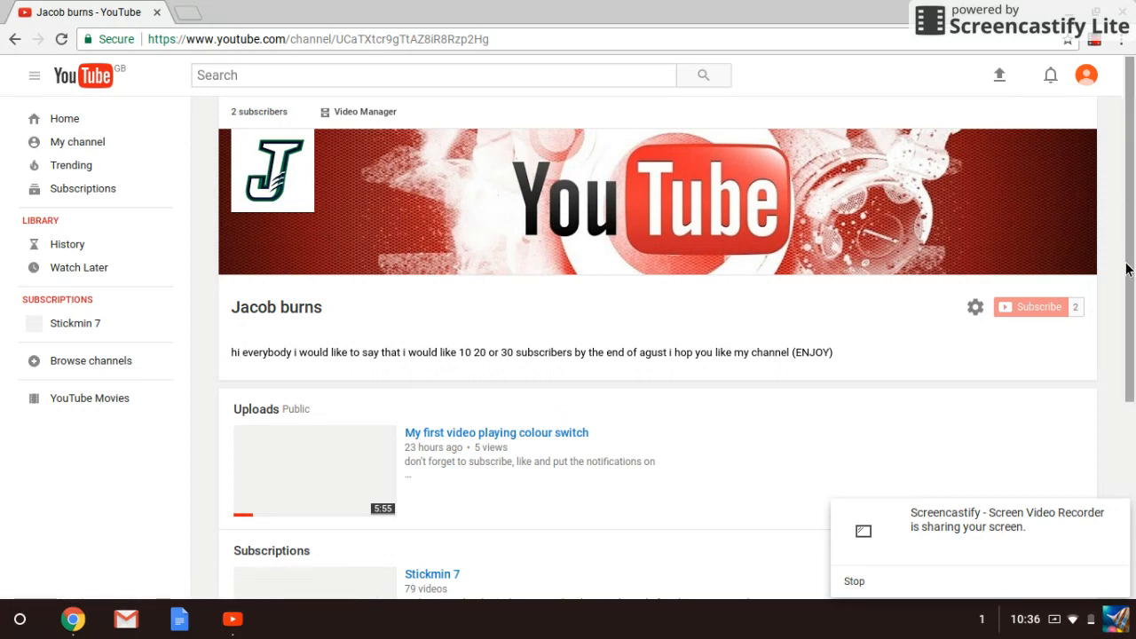
{"action": "scroll", "scroll_direction": "down", "scroll_amount": 3}
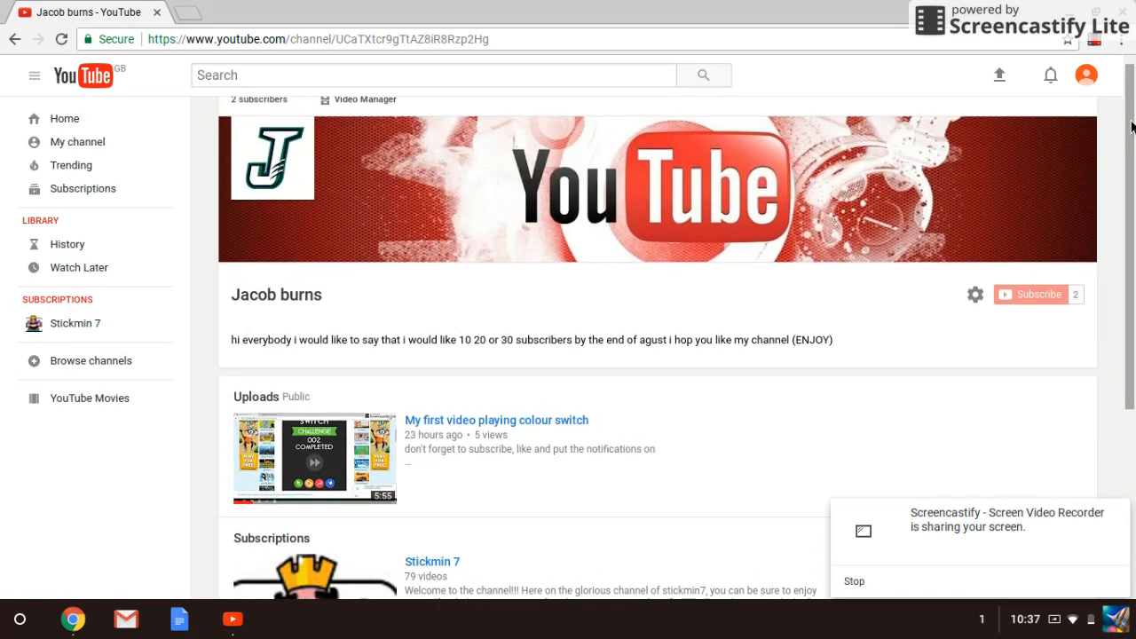
{"action": "scroll", "scroll_direction": "down", "scroll_amount": 3}
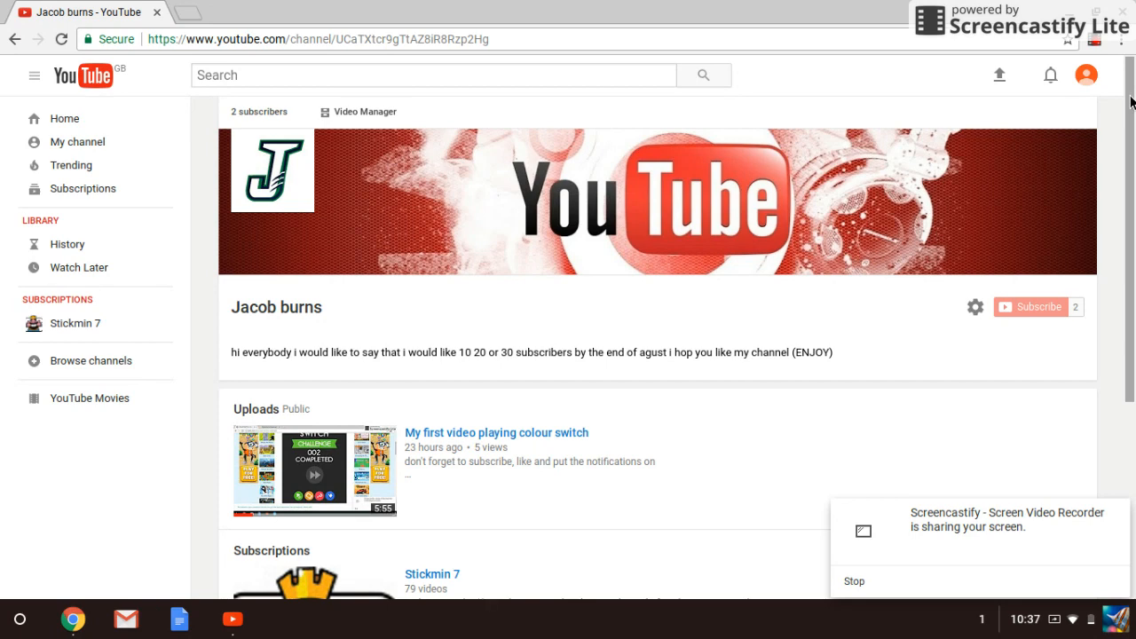
{"action": "mouse_move", "coordinate": [1029, 305]}
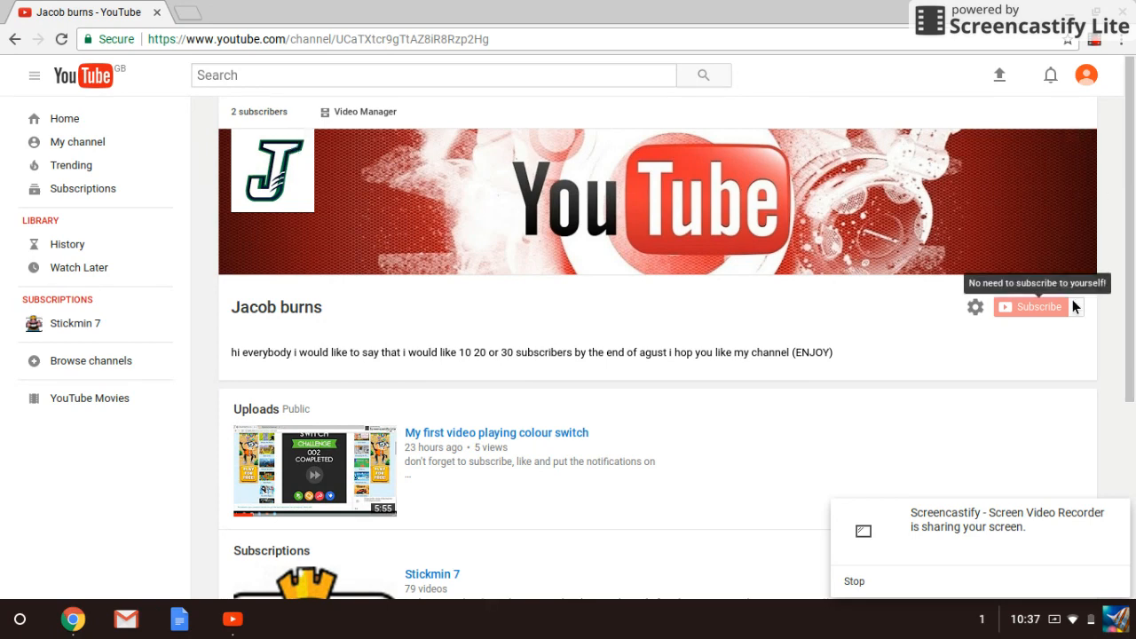